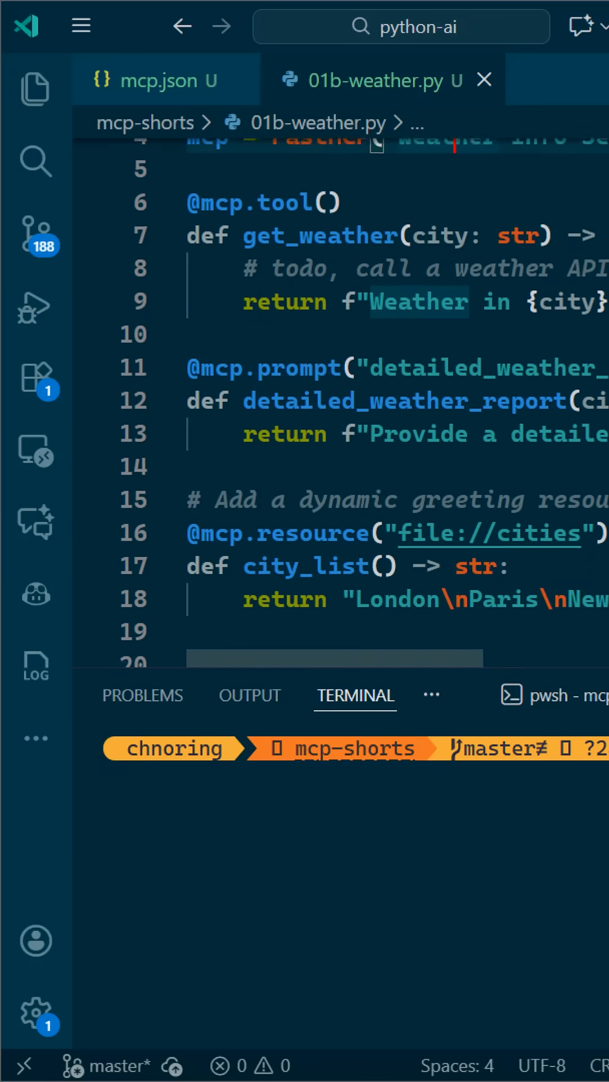
Step: Name the new MCP server 'weather-server' in the Add Server box and confirm it
{"action": "scroll", "scroll_direction": "down", "scroll_amount": 3}
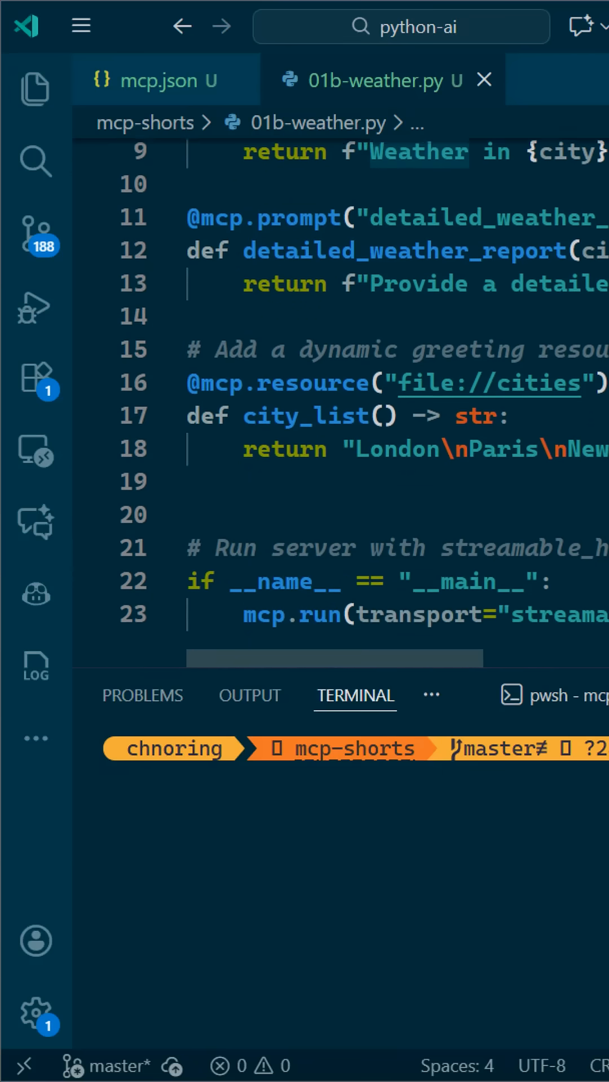
{"action": "left_click", "coordinate": [35, 379]}
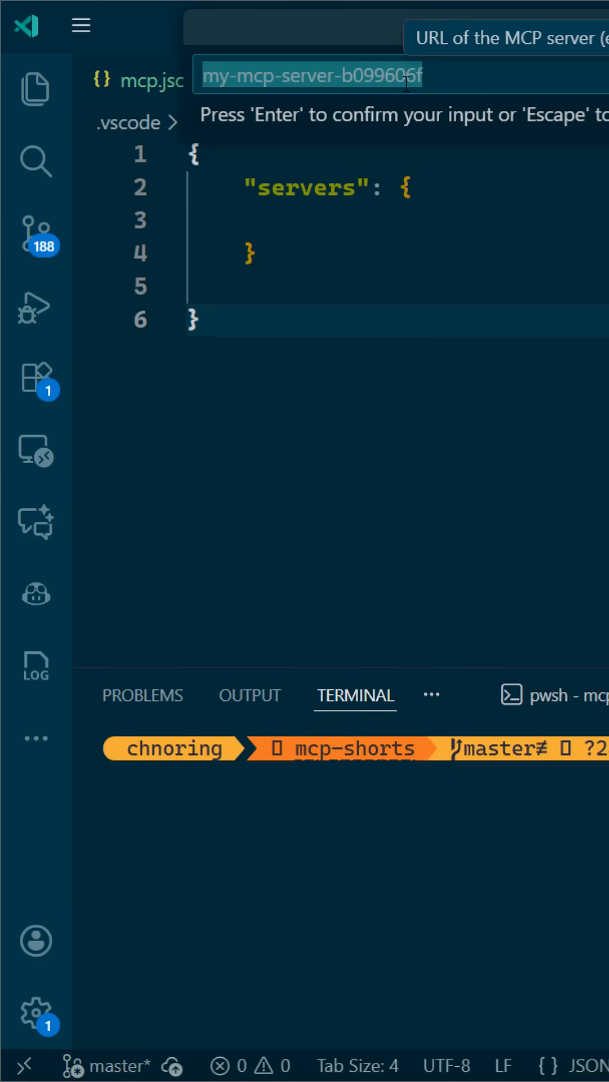
{"action": "type", "text": "weather-server"}
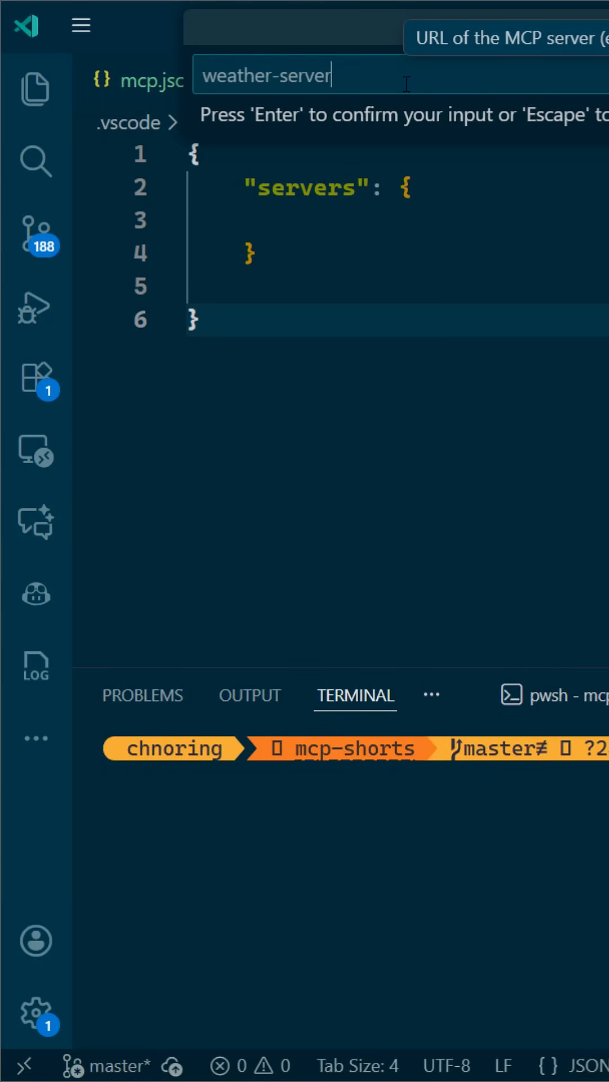
{"action": "key", "text": "Enter"}
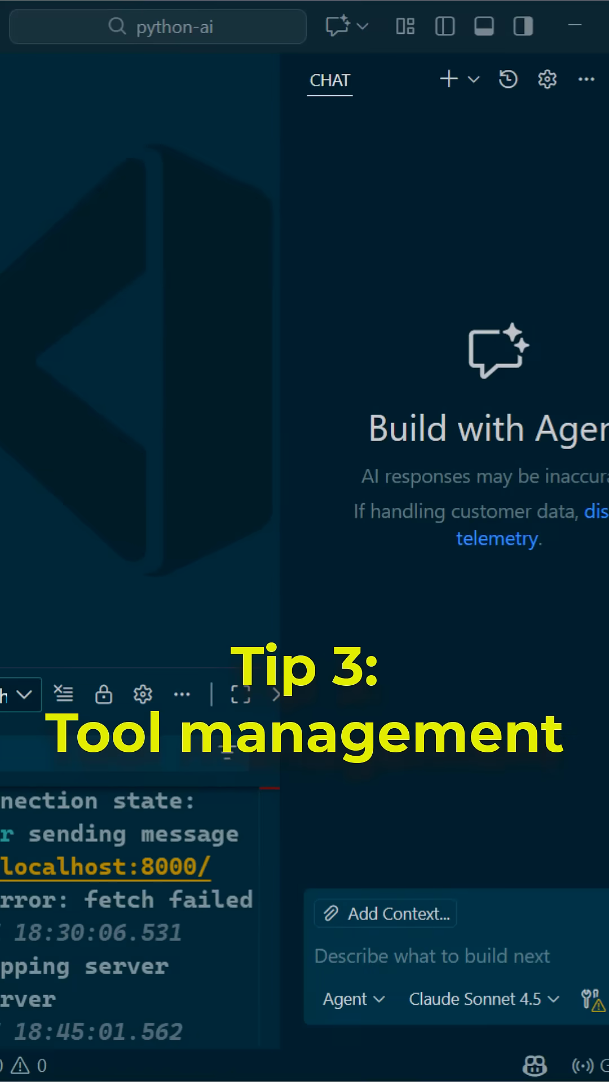
Step: Bring up the Configure Tools list from the chat input to enable get_weather
{"action": "left_click", "coordinate": [586, 998]}
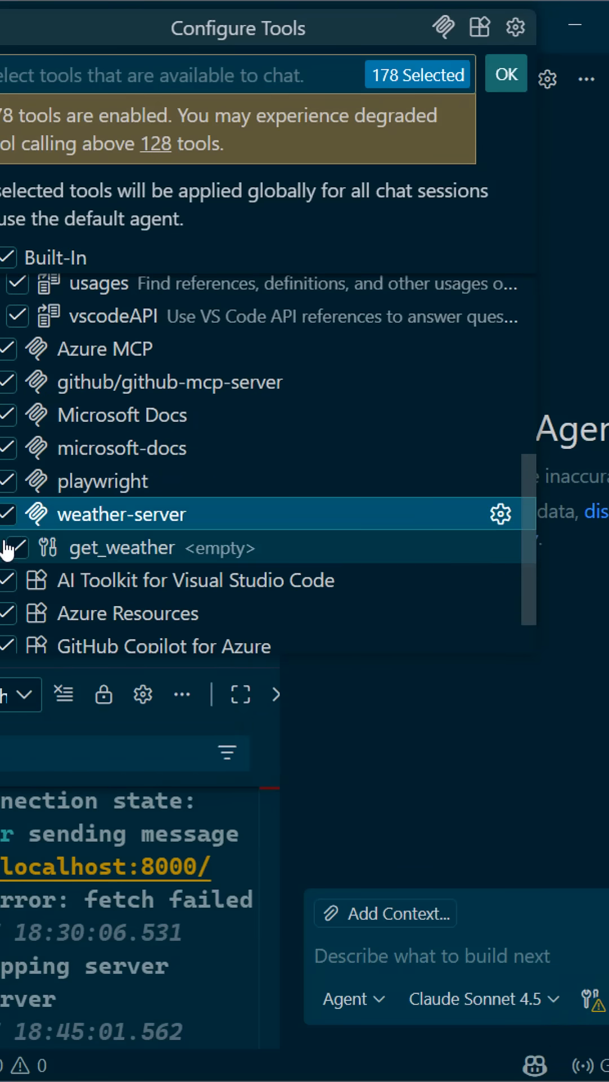
{"action": "mouse_move", "coordinate": [499, 272]}
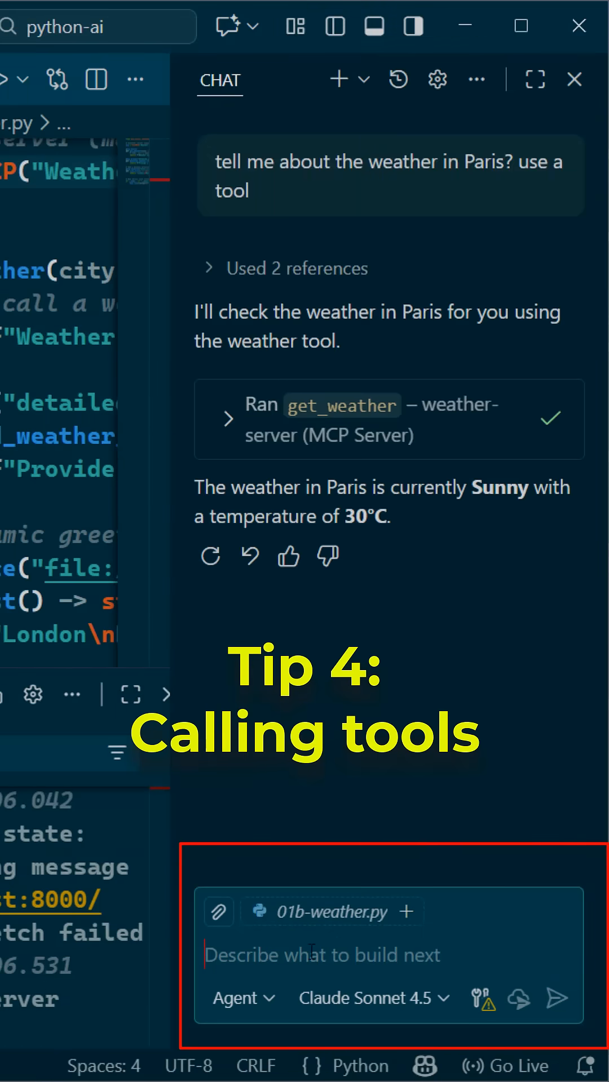
Step: Send the chat message '#get_weather London' so Copilot calls the tool
{"action": "type", "text": "#e"}
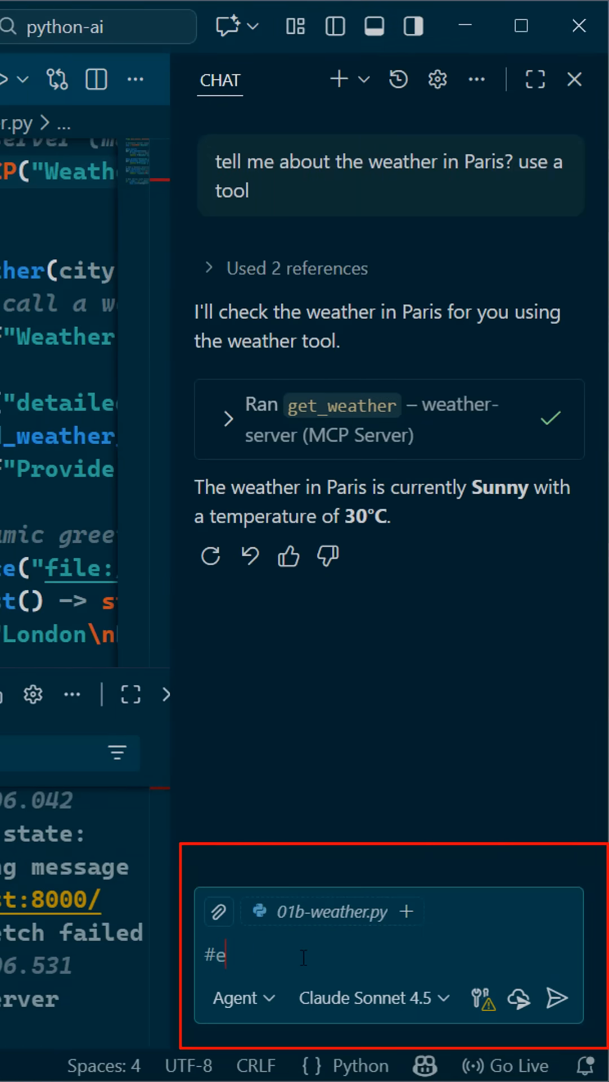
{"action": "type", "text": "get_weather"}
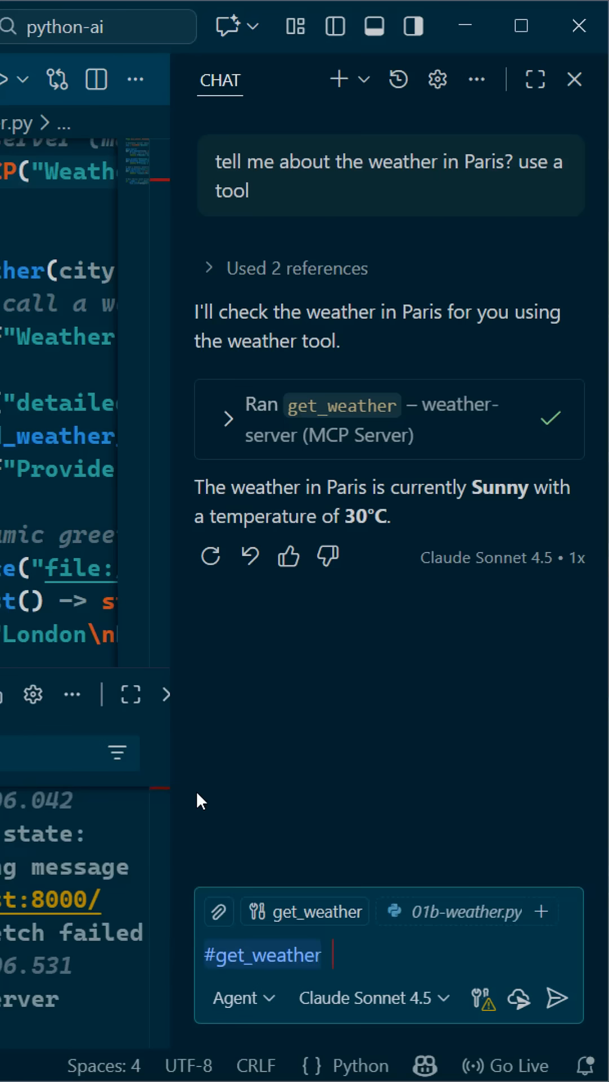
{"action": "left_click", "coordinate": [556, 997]}
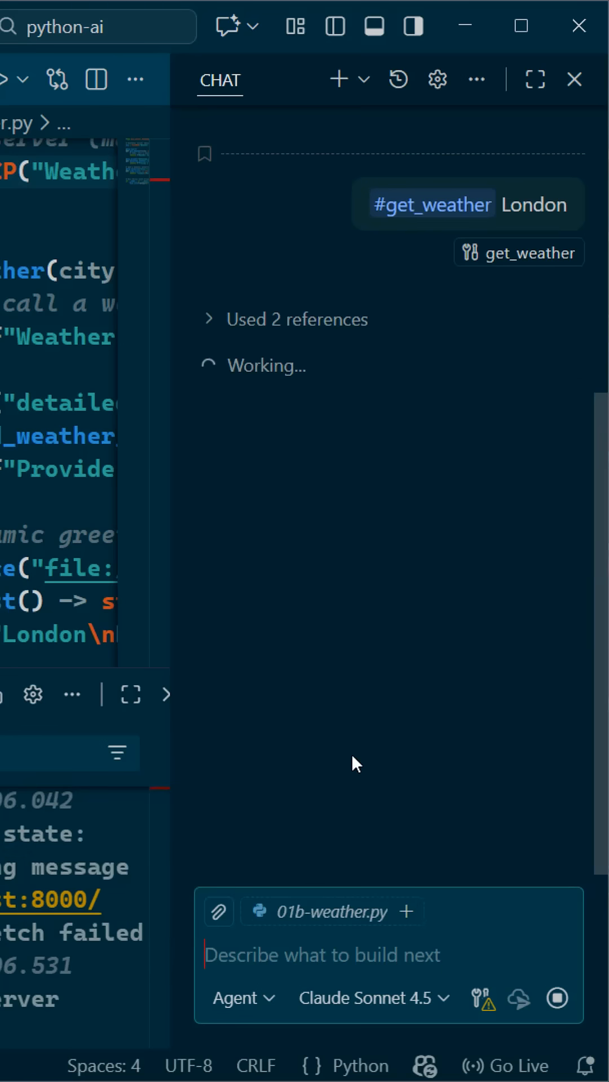